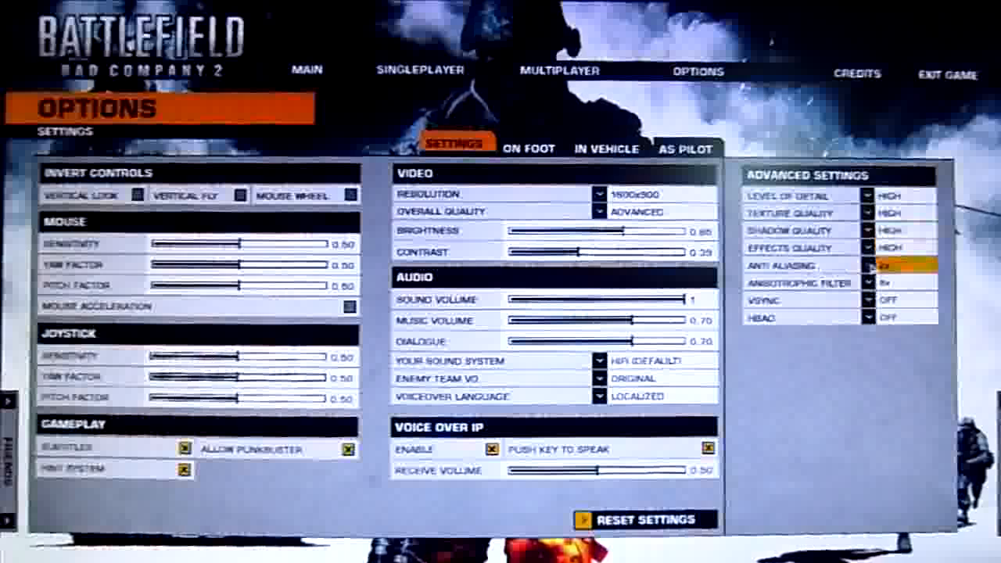
Exit Battlefield: Bad Company 2 and confirm with OK in the Please Confirm dialog.
click(698, 72)
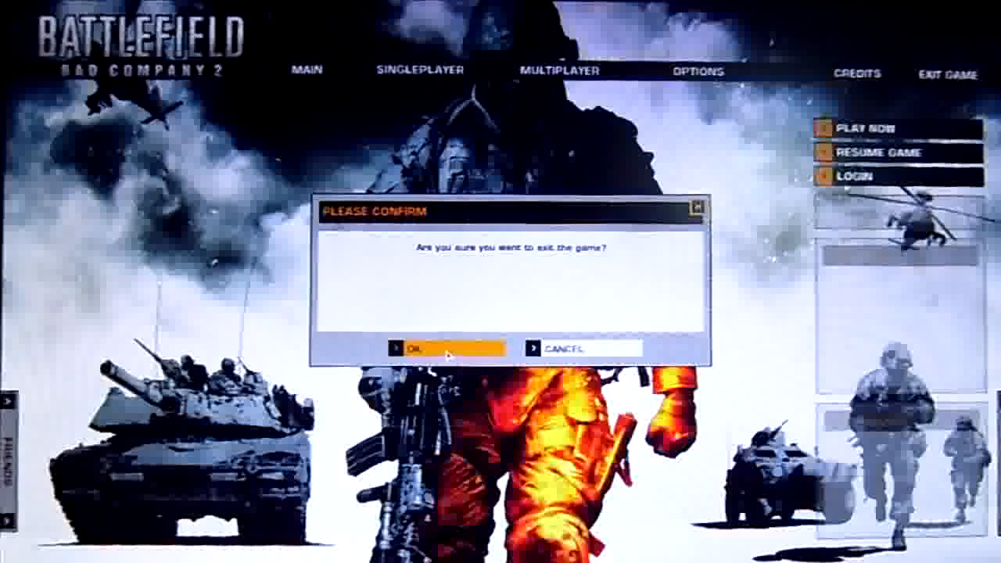
click(444, 347)
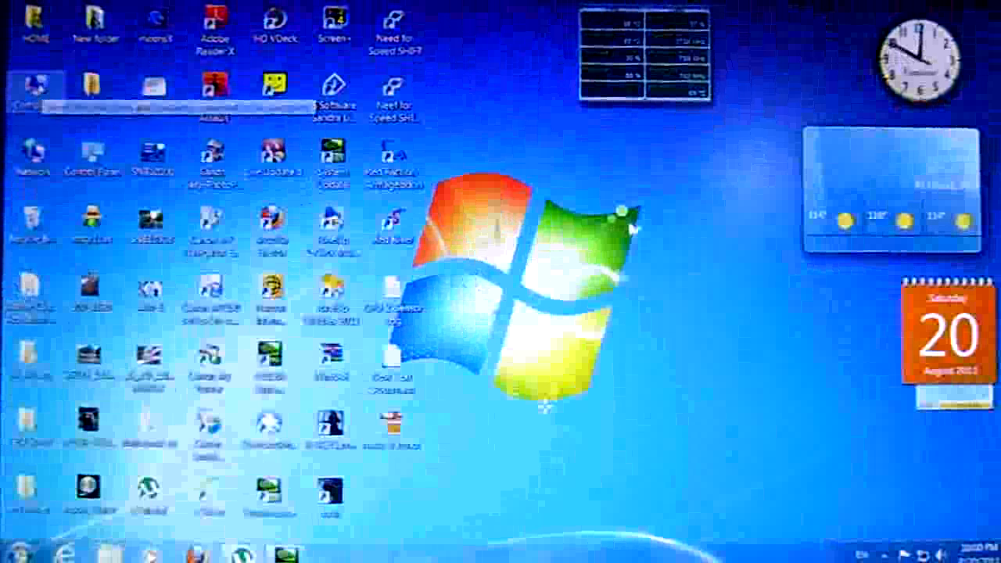
Open the Computer desktop icon's context menu showing Open, Manage and Properties.
right_click(31, 86)
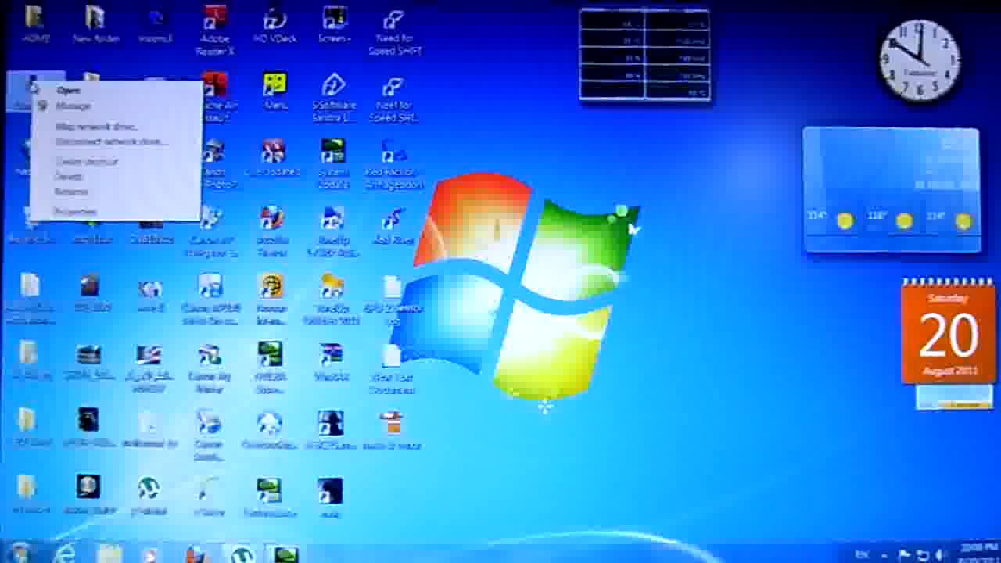